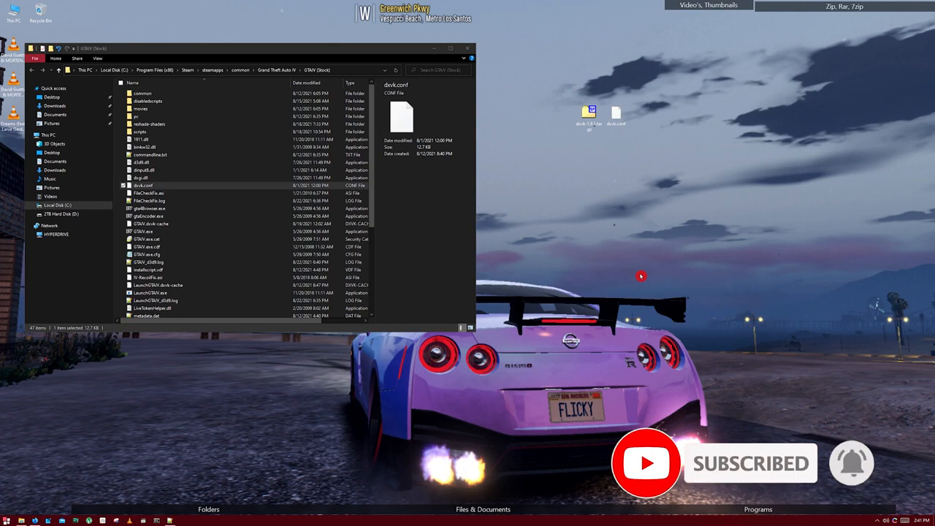
pyautogui.moveTo(631, 310)
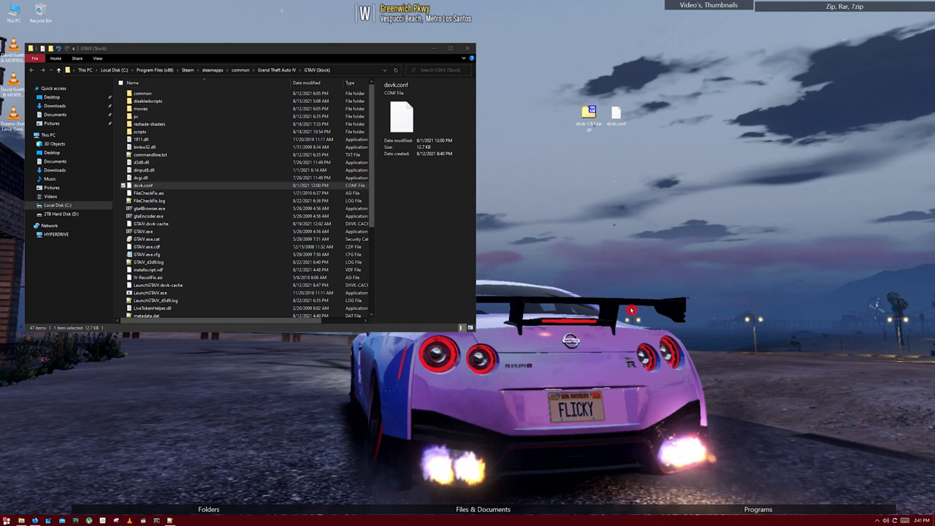
pyautogui.moveTo(714, 287)
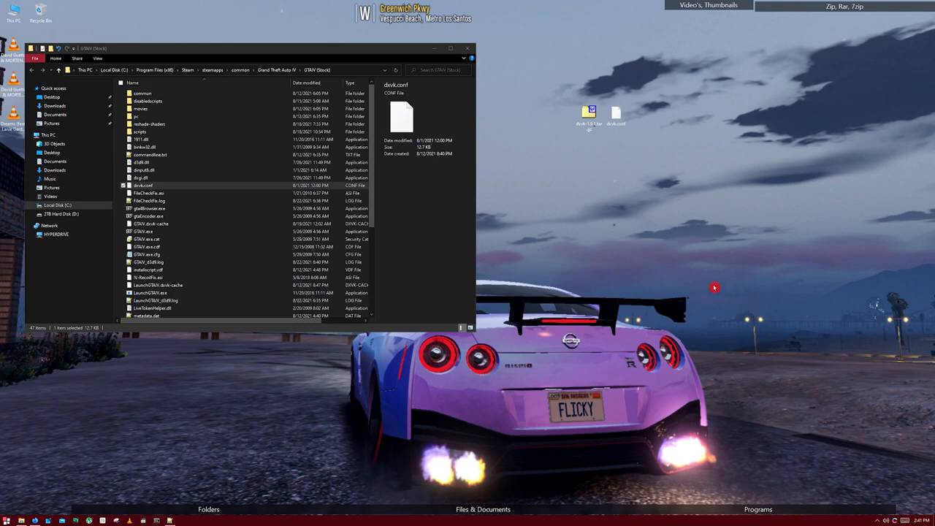
pyautogui.moveTo(588, 200)
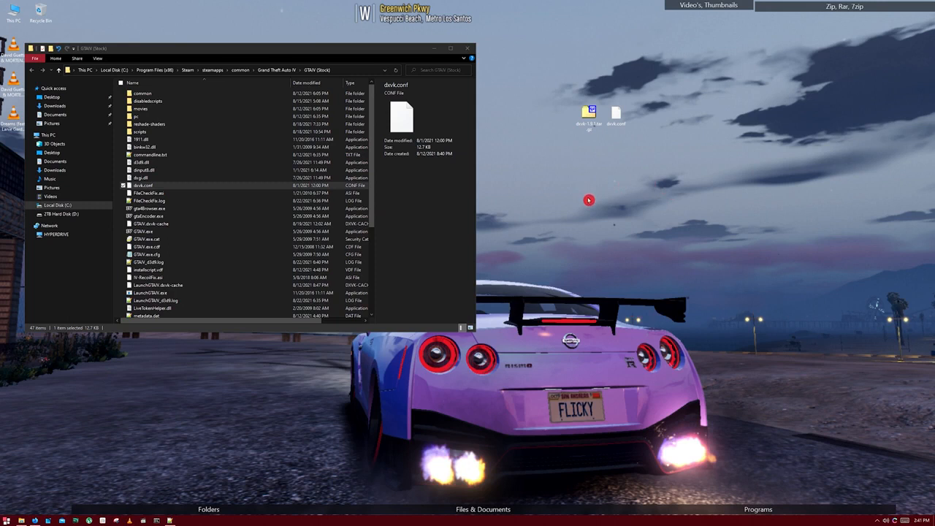
pyautogui.moveTo(555, 73)
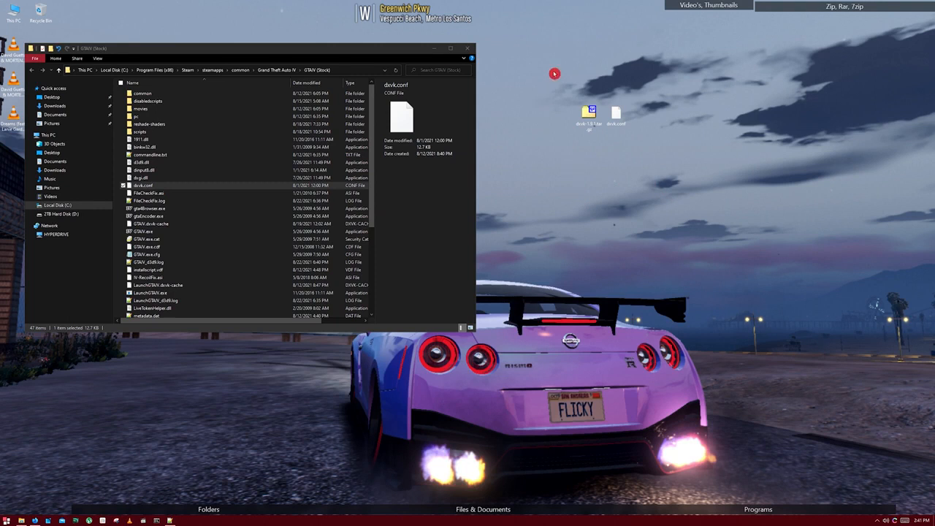
pyautogui.moveTo(573, 134)
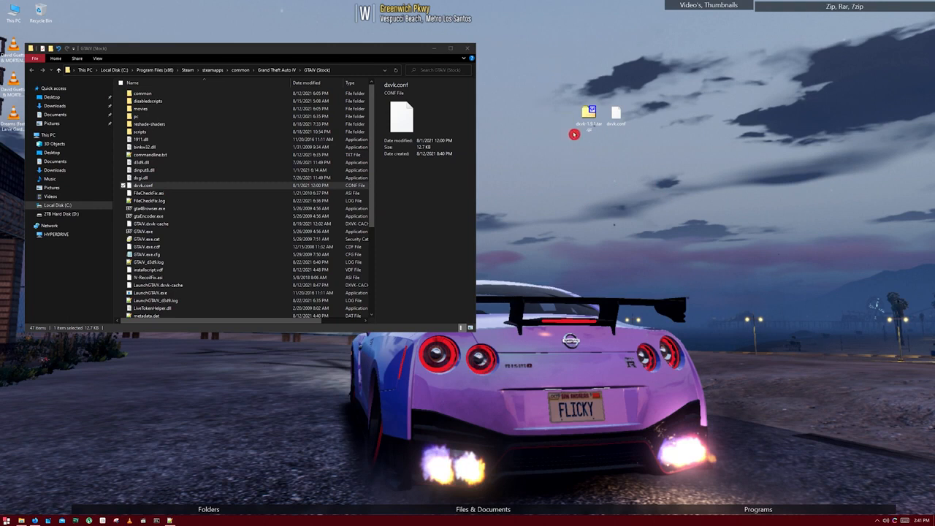
pyautogui.moveTo(612, 198)
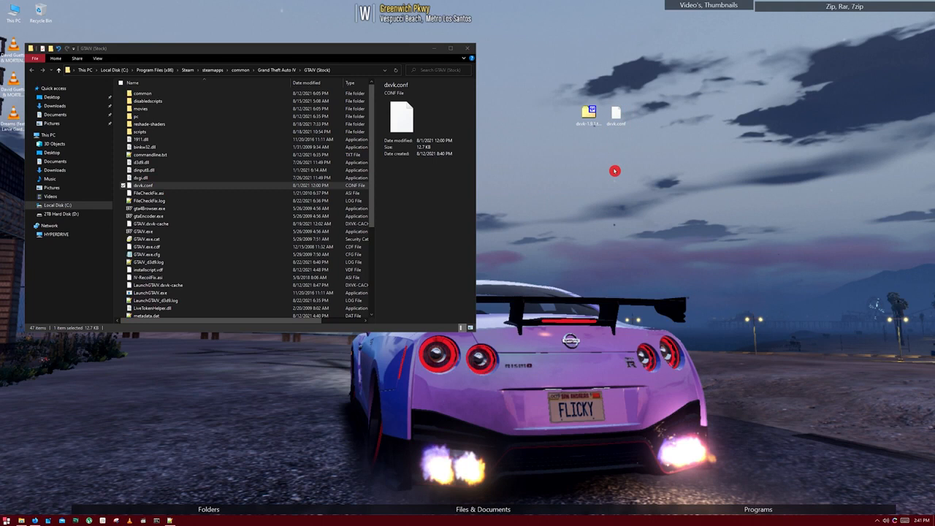
pyautogui.moveTo(608, 184)
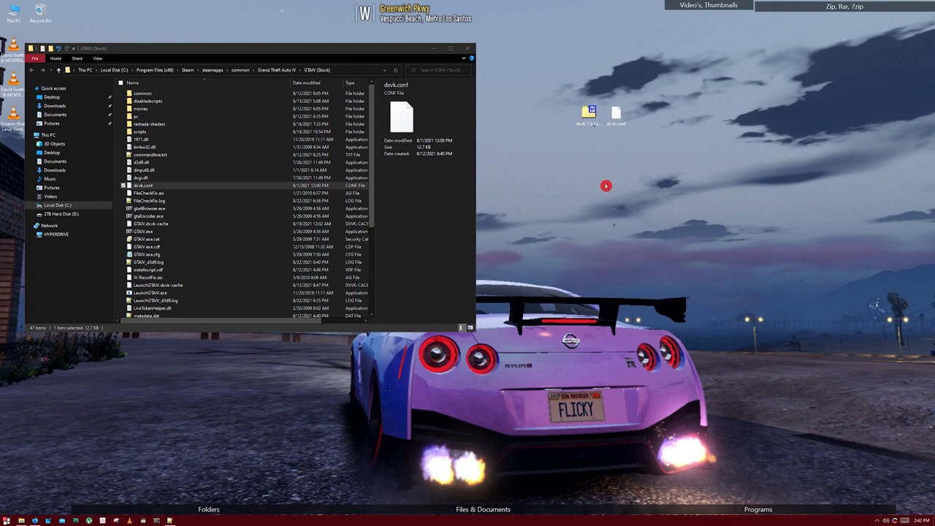
pyautogui.moveTo(705, 151)
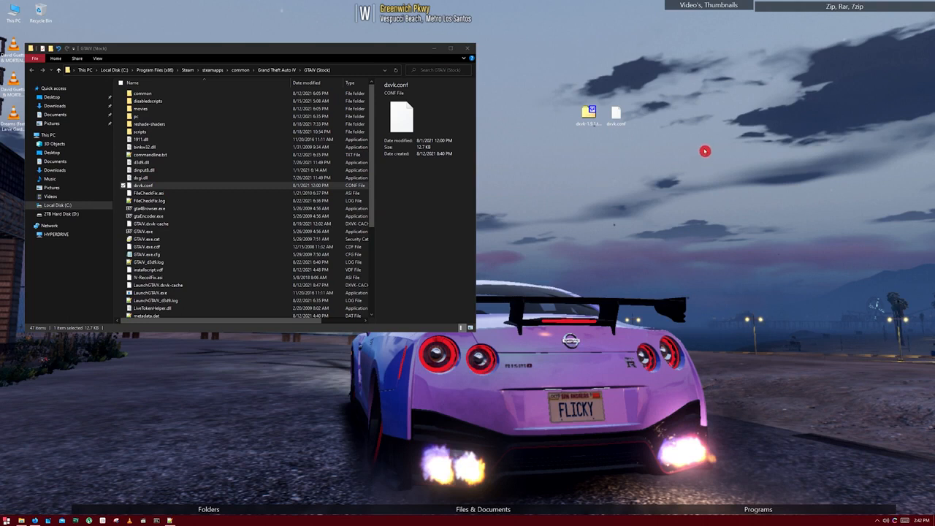
pyautogui.moveTo(632, 130)
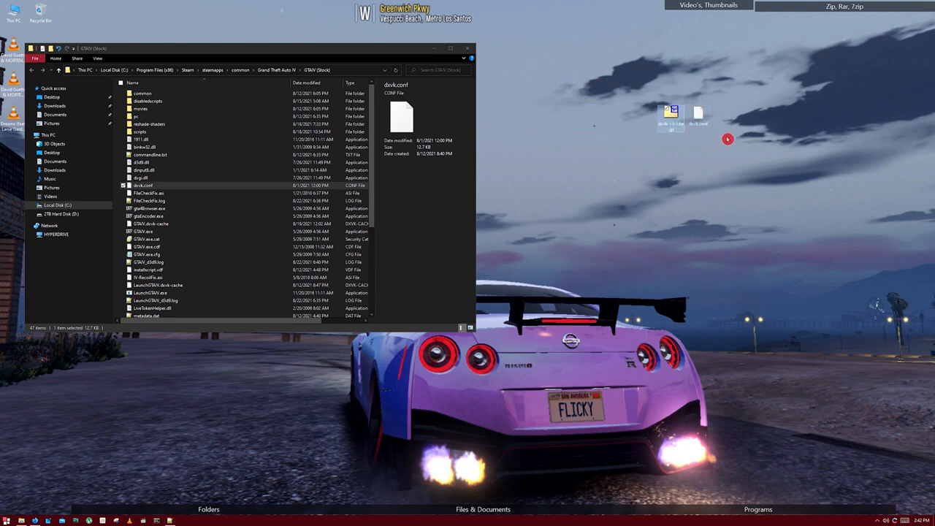
pyautogui.moveTo(645, 165)
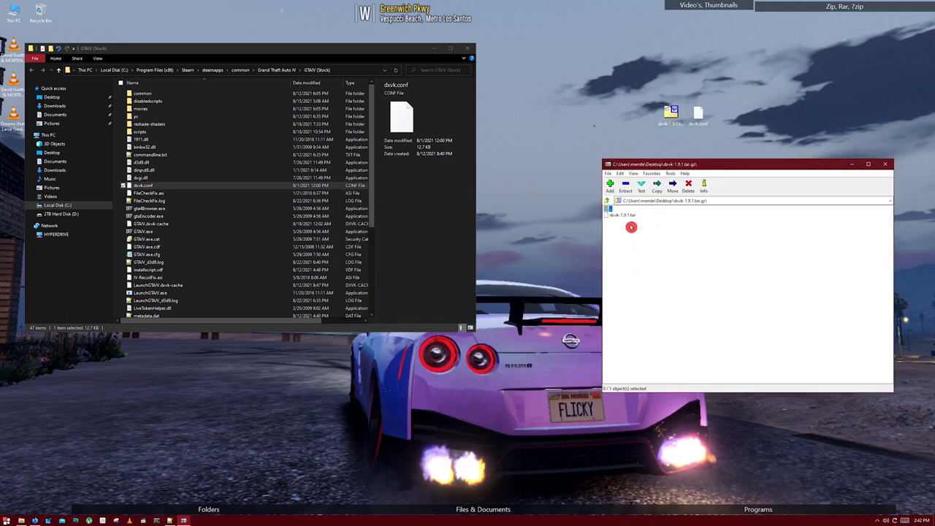
# Browse into the tar, dxvk-1.9.1 and x32 folders and select d3d9.dll and dxgi.dll
pyautogui.doubleClick(621, 214)
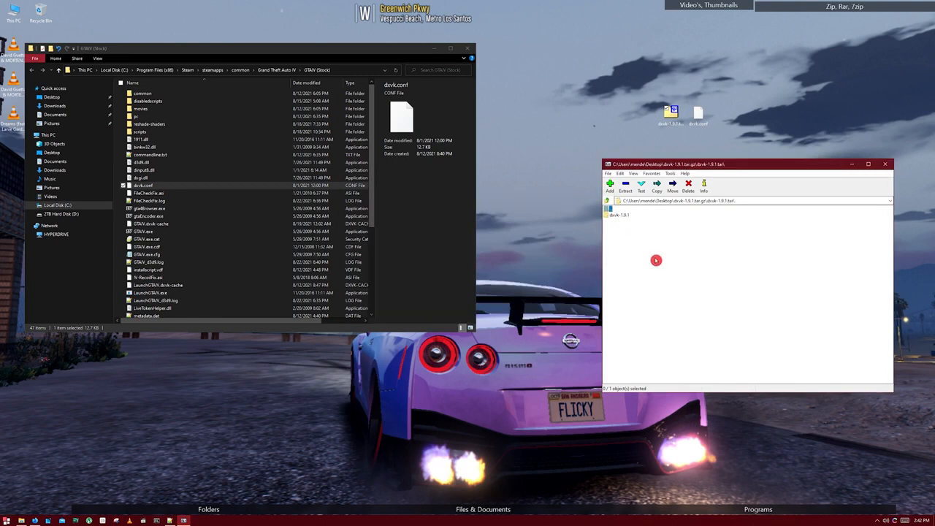
pyautogui.doubleClick(618, 214)
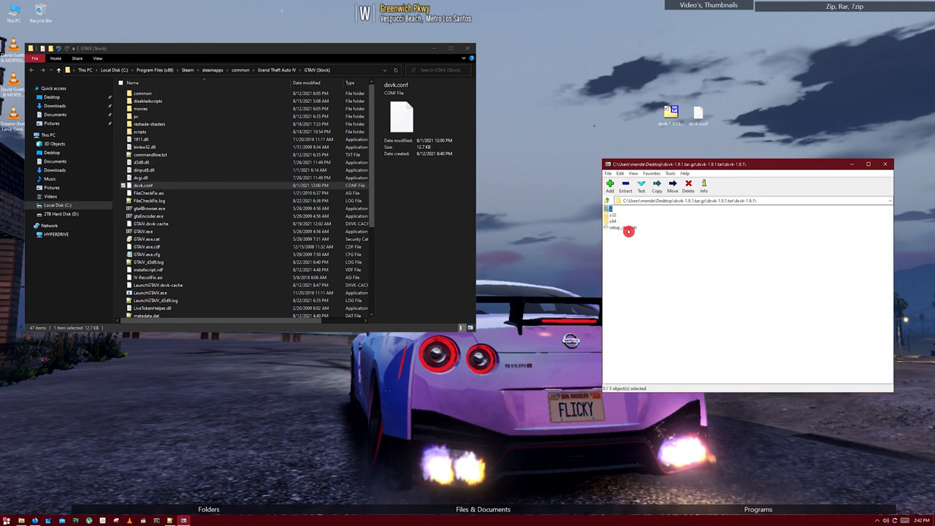
pyautogui.doubleClick(611, 215)
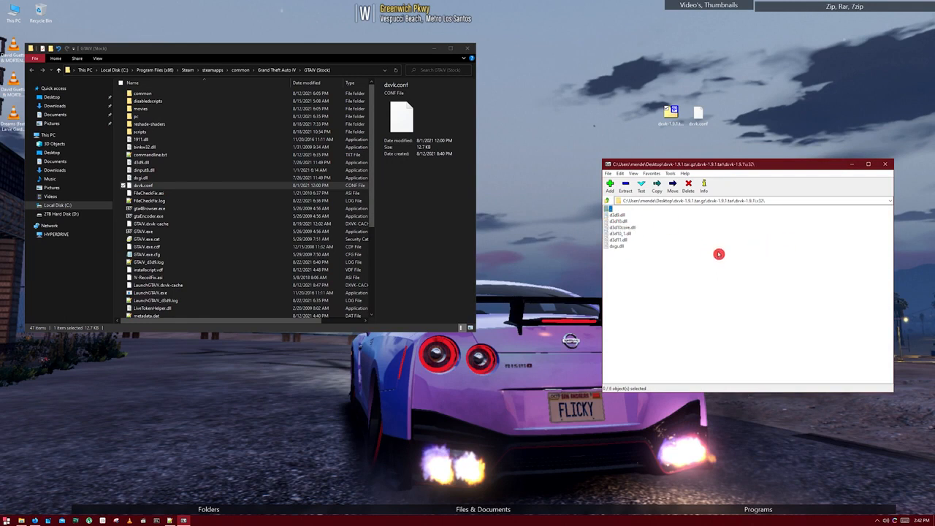
pyautogui.moveTo(627, 228)
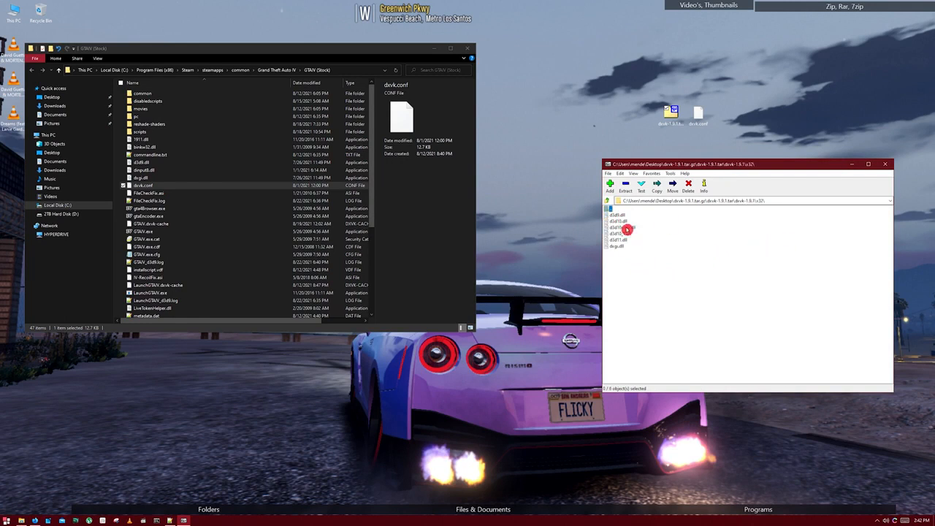
pyautogui.click(617, 214)
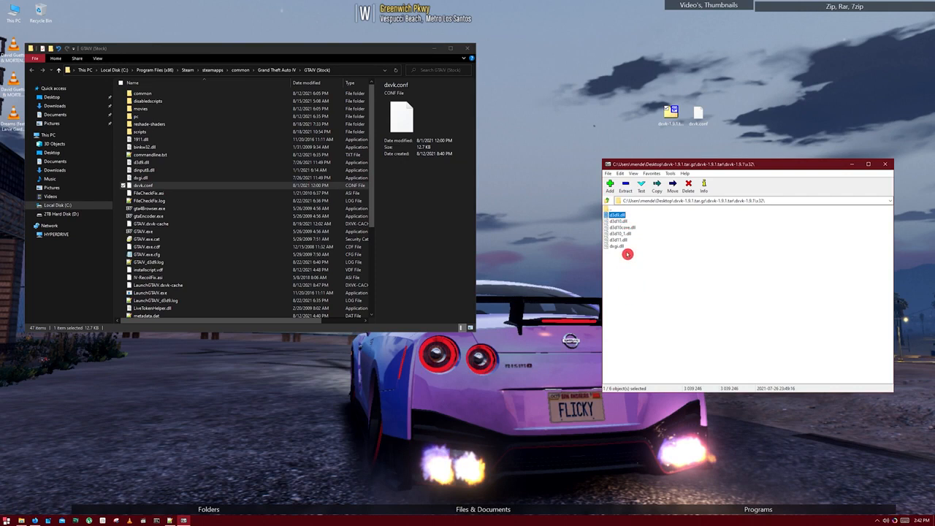
pyautogui.click(617, 245)
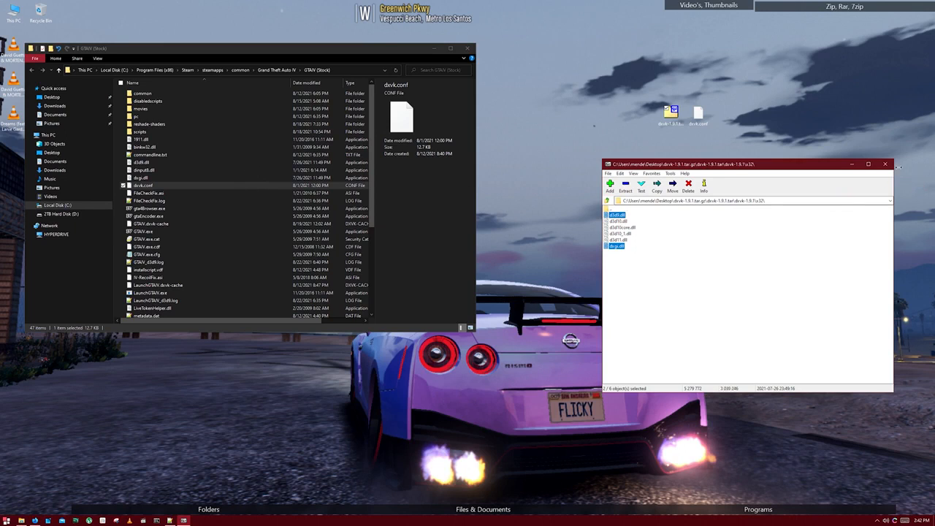
pyautogui.moveTo(885, 164)
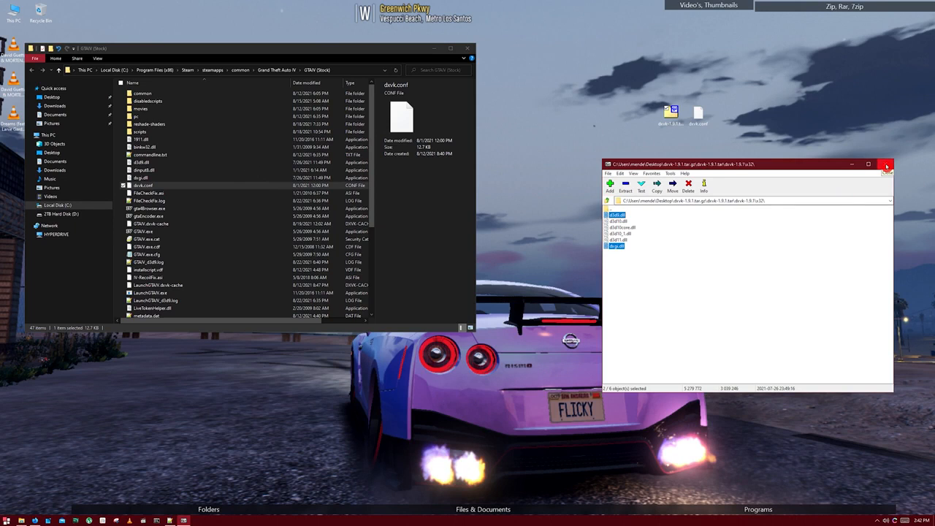
# Close 7-Zip and open the GTA IV dxvk.conf in Notepad++
pyautogui.click(886, 164)
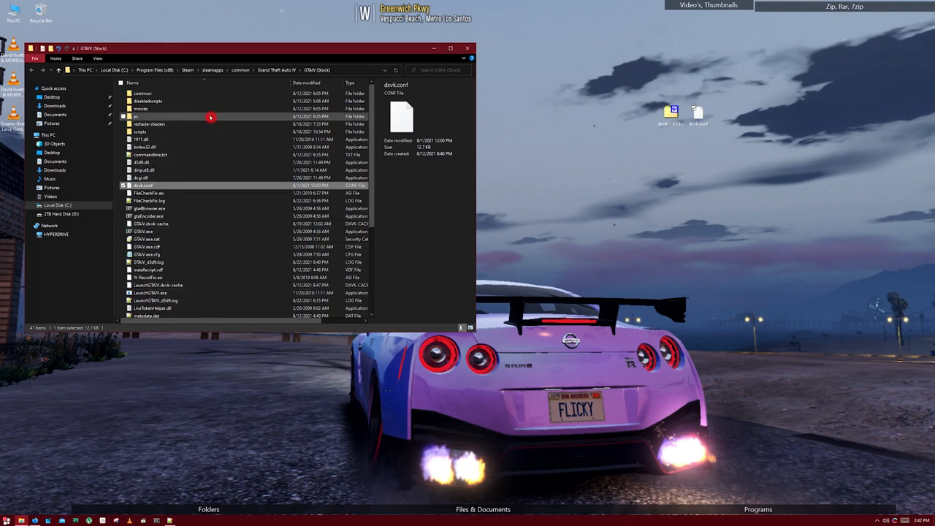
pyautogui.rightClick(143, 185)
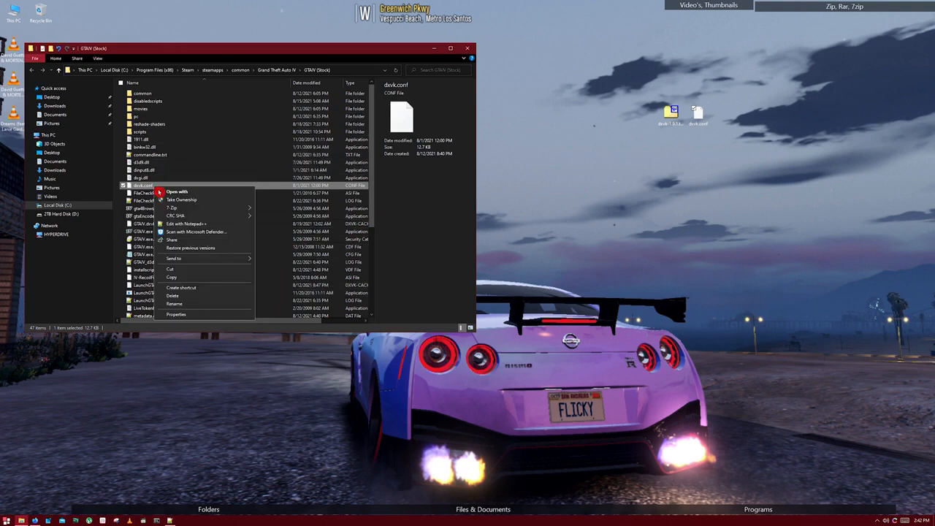
pyautogui.click(415, 220)
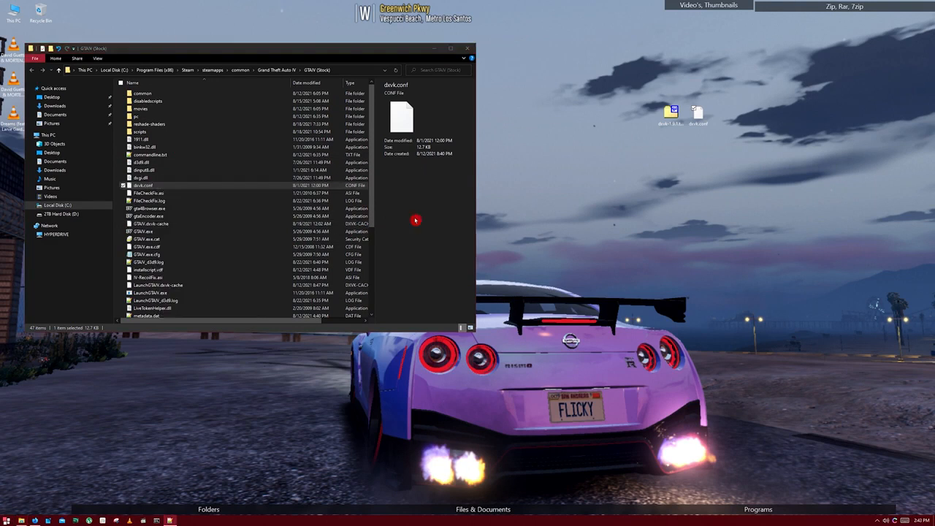
pyautogui.doubleClick(143, 185)
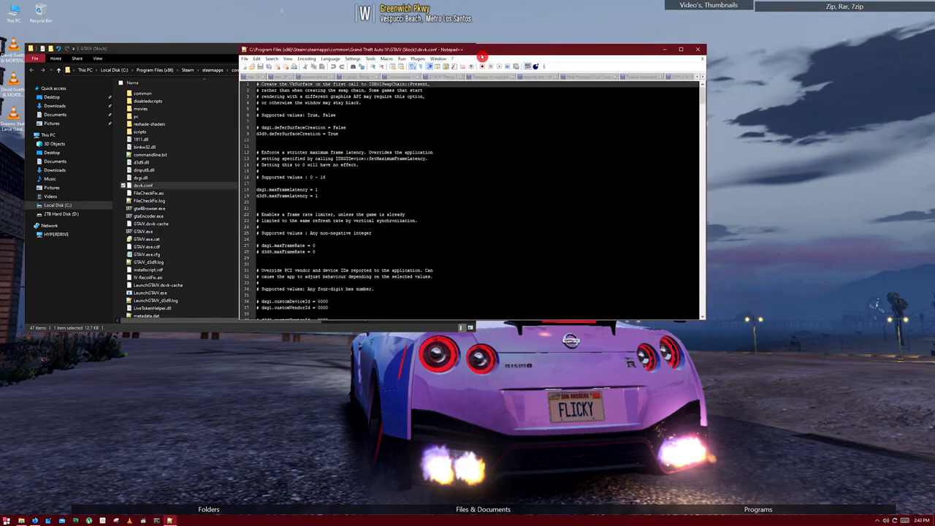
# Uncomment dxvk.hud as dxvk.hud = 1, then save and close dxvk.conf
pyautogui.click(680, 49)
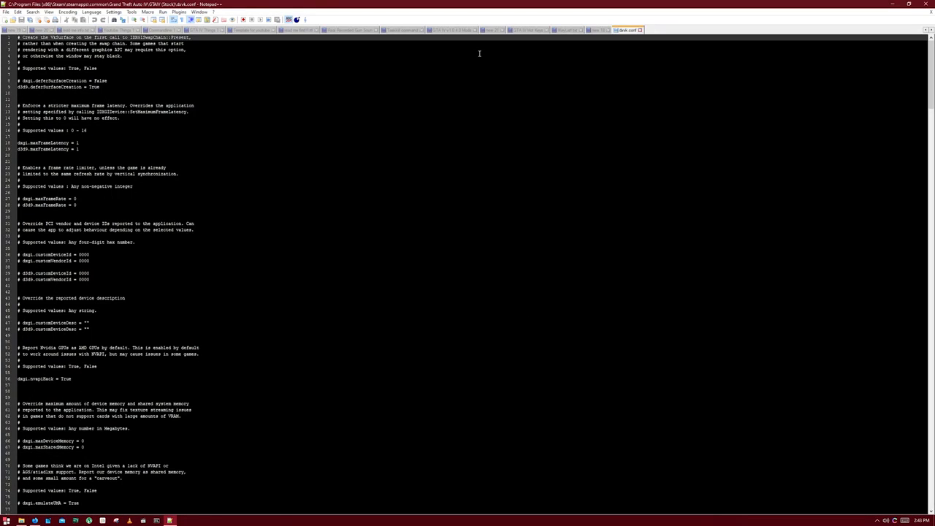
pyautogui.moveTo(468, 88)
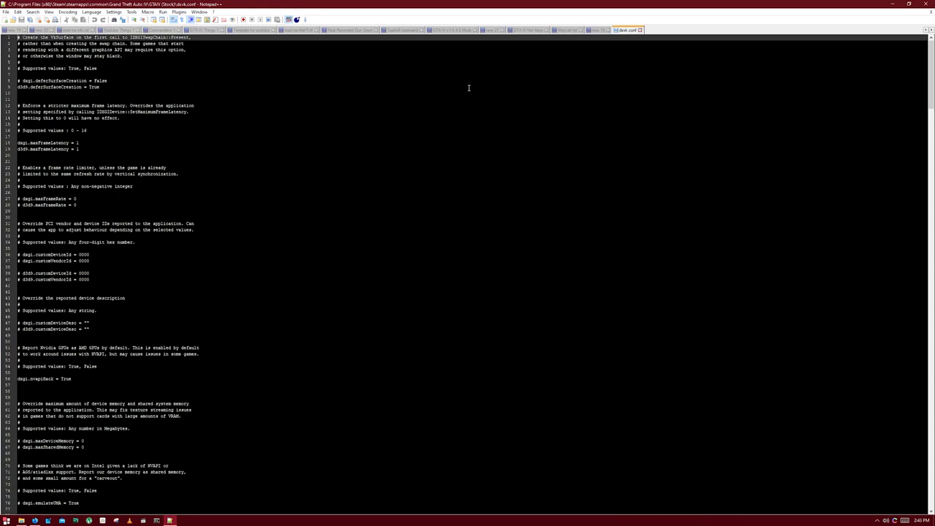
pyautogui.moveTo(240, 220)
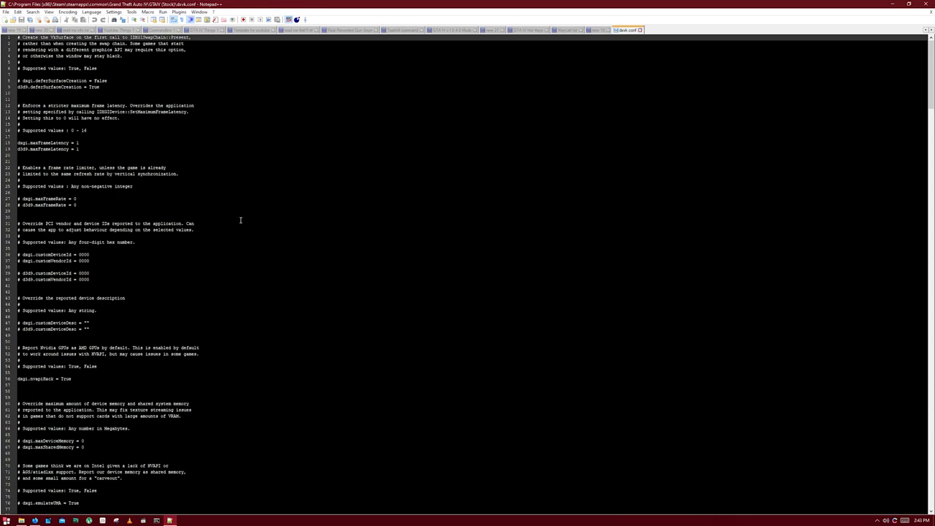
pyautogui.scroll(-3)
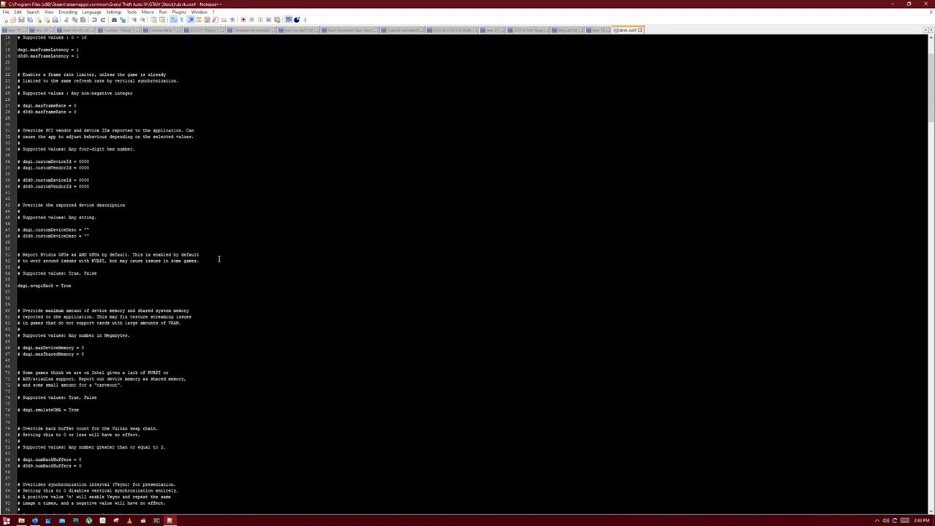
pyautogui.scroll(-3)
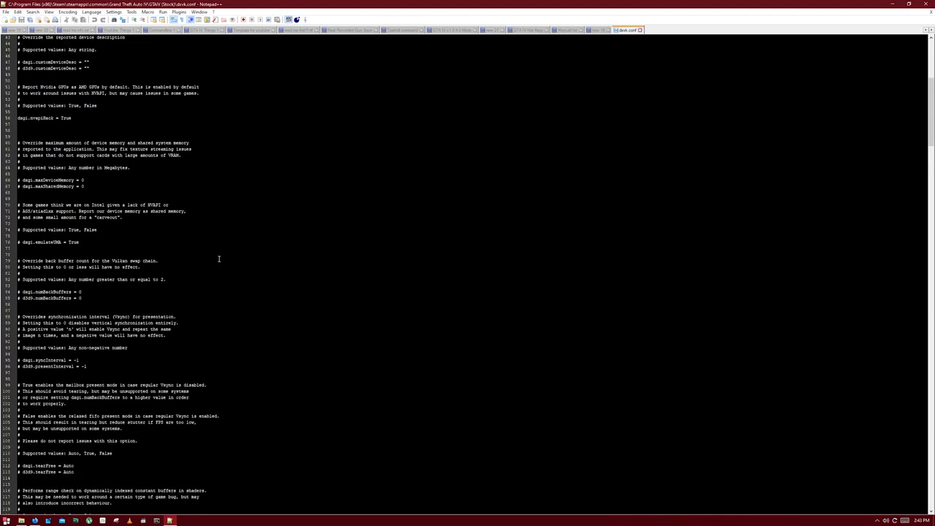
pyautogui.scroll(-3)
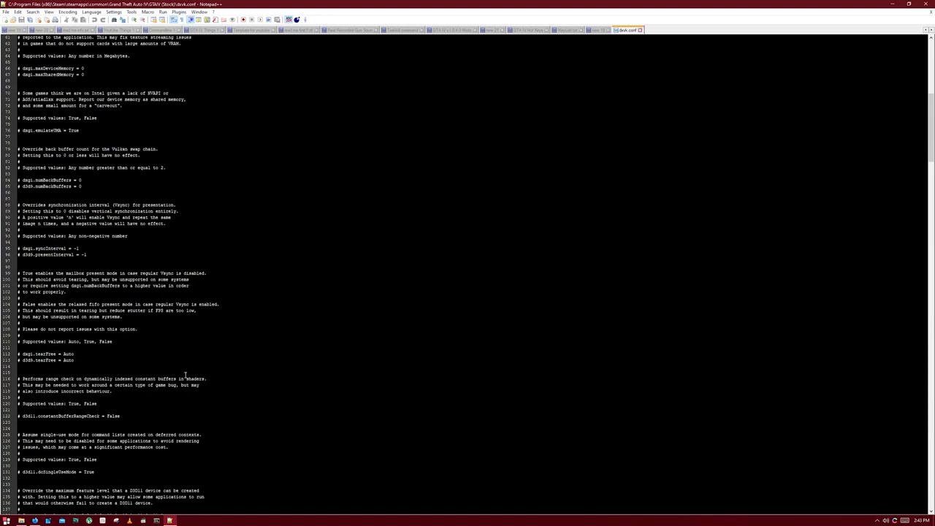
pyautogui.scroll(-3)
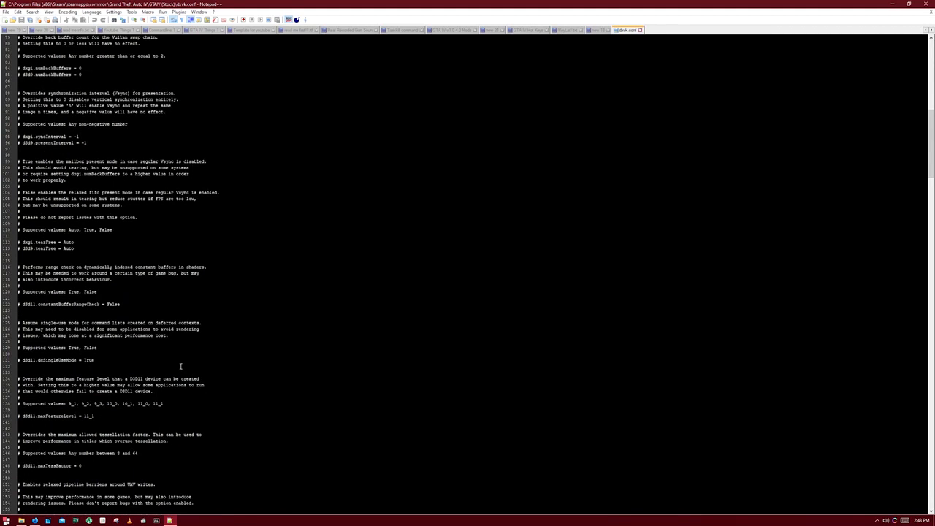
pyautogui.scroll(-3)
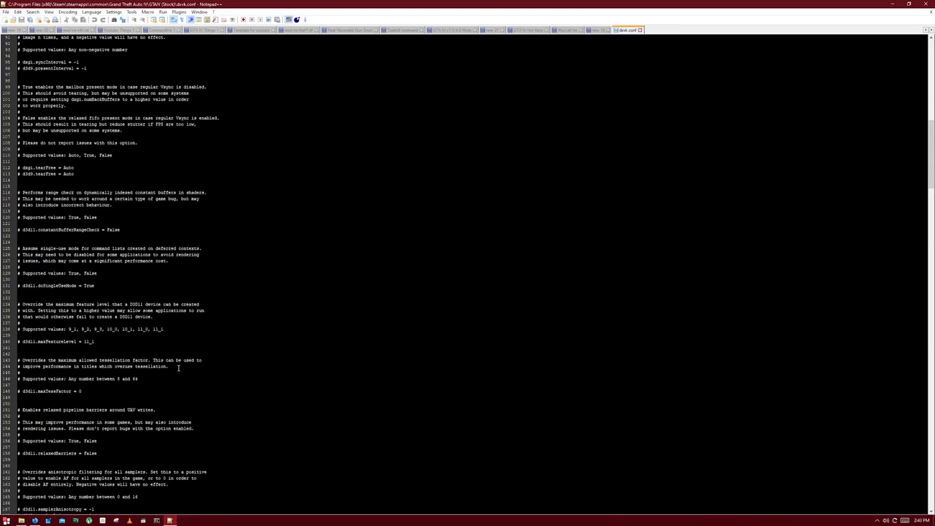
pyautogui.scroll(-3)
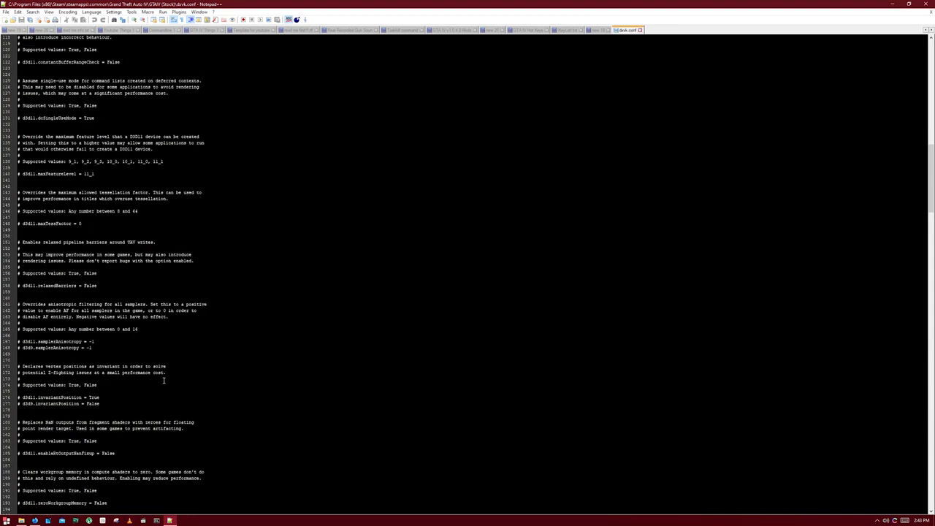
pyautogui.scroll(-3)
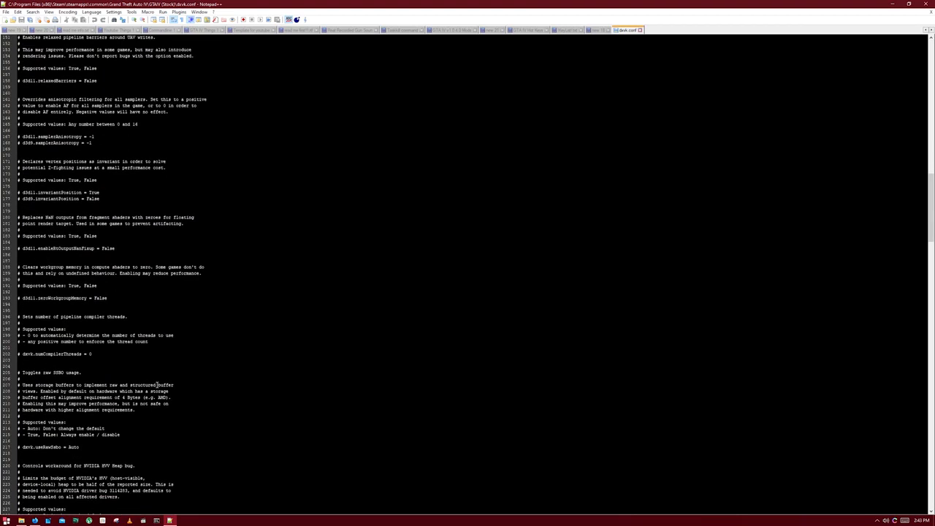
pyautogui.scroll(-3)
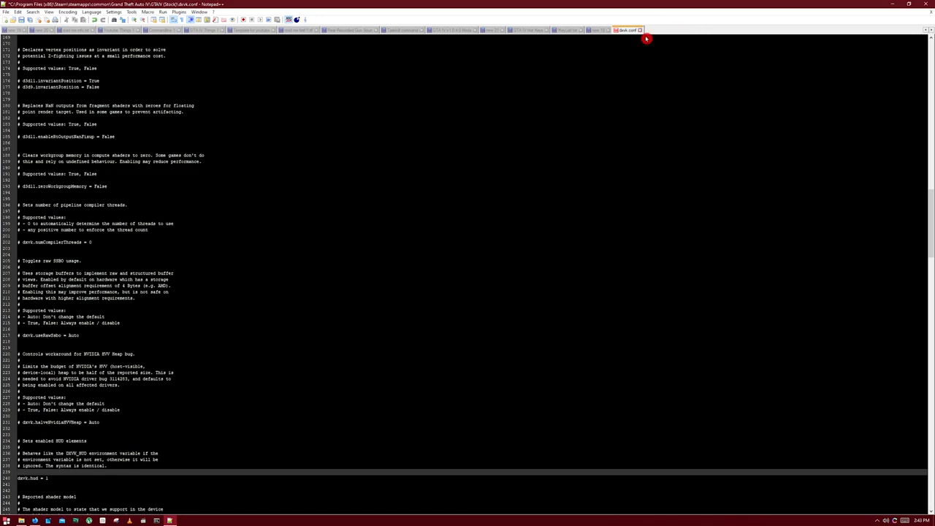
pyautogui.click(639, 29)
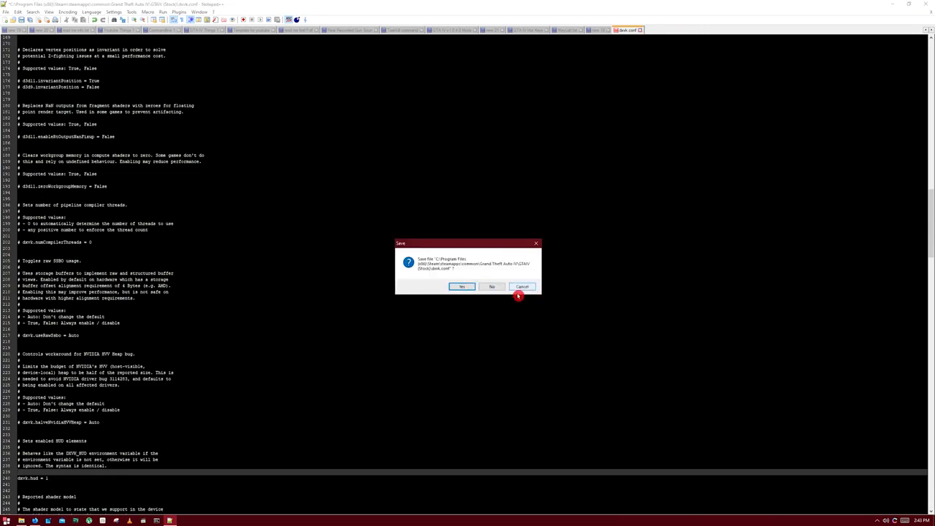
pyautogui.click(462, 286)
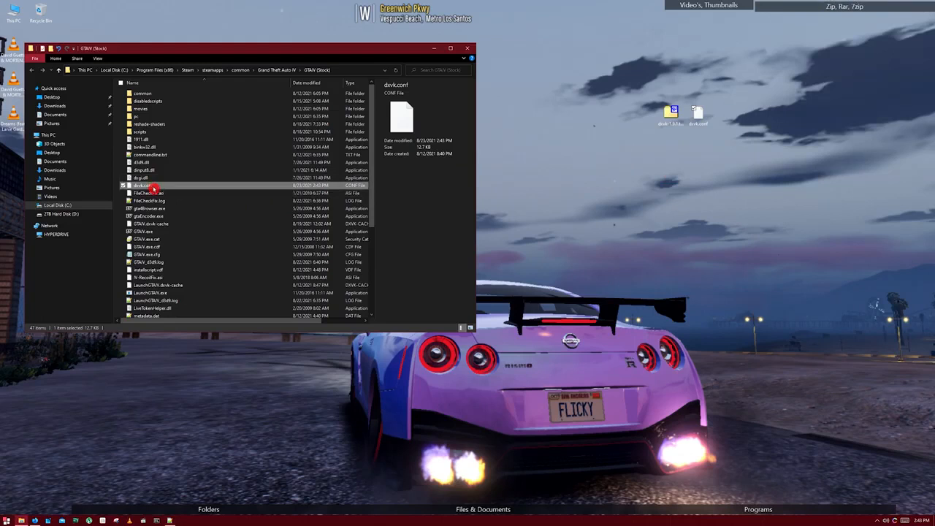
pyautogui.moveTo(180, 190)
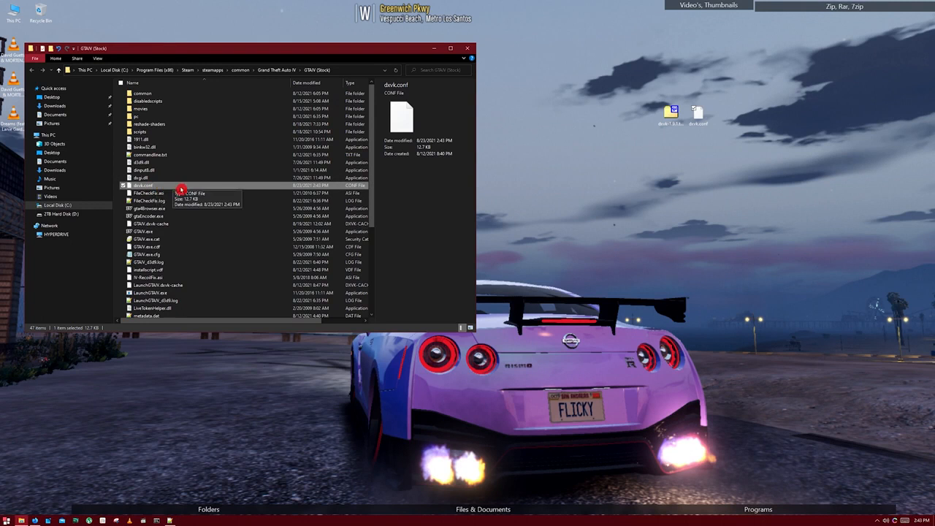
pyautogui.moveTo(209, 197)
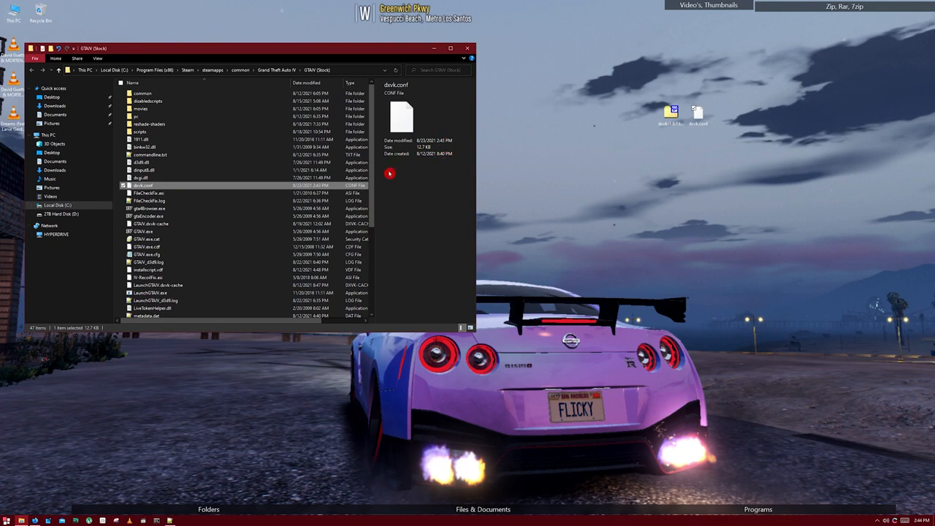
pyautogui.moveTo(426, 189)
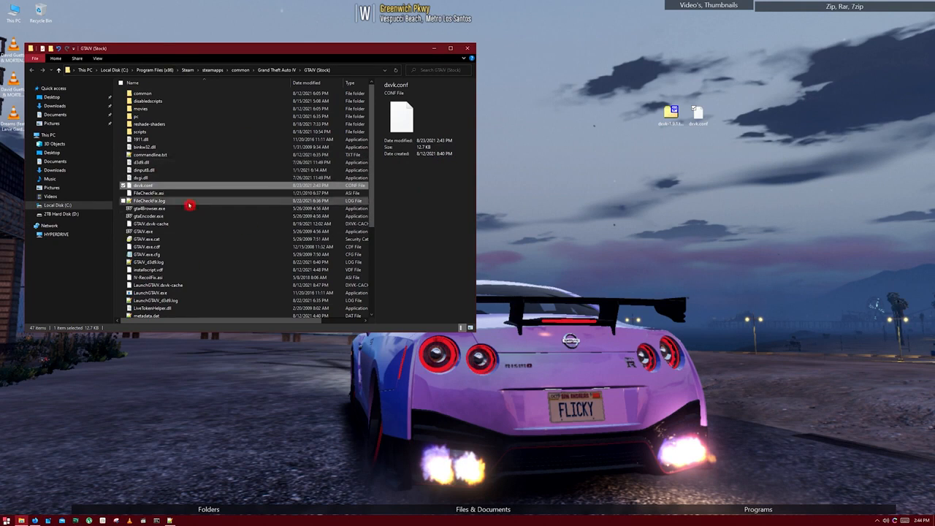
pyautogui.scroll(-3)
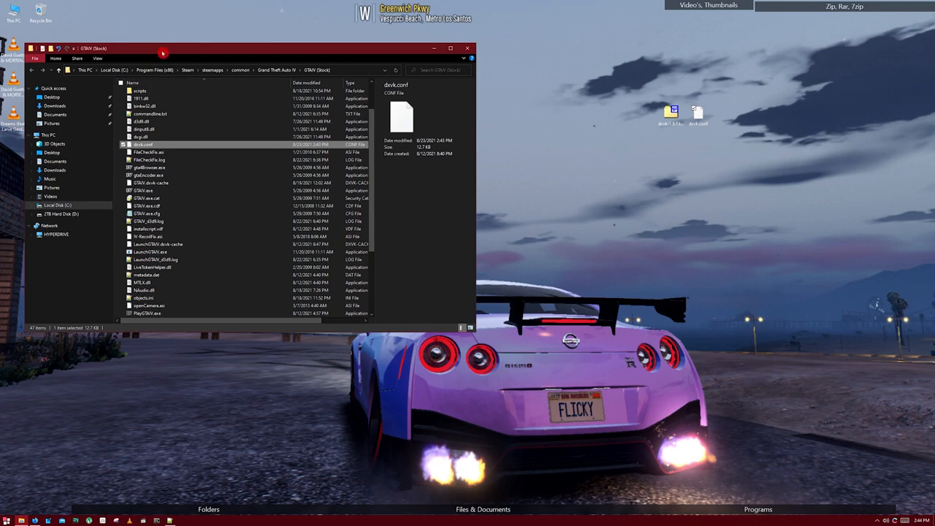
pyautogui.click(6, 520)
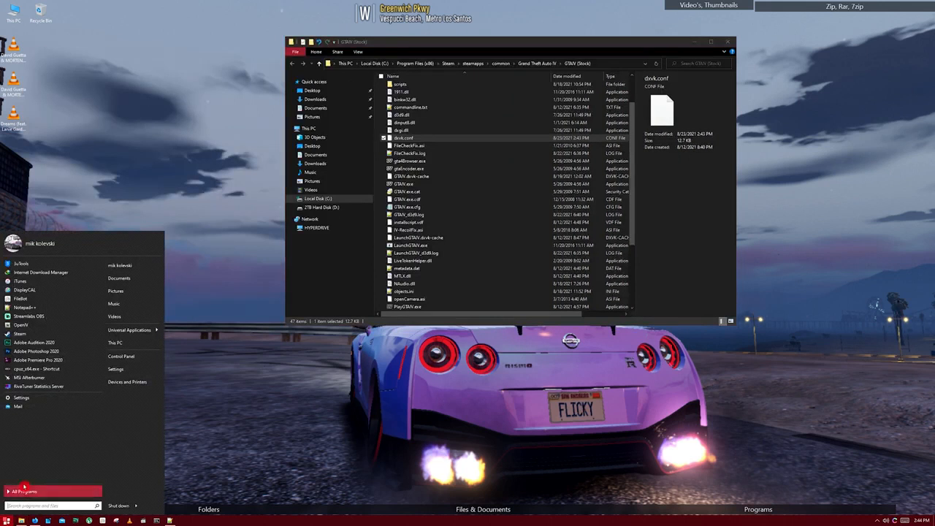
pyautogui.click(488, 402)
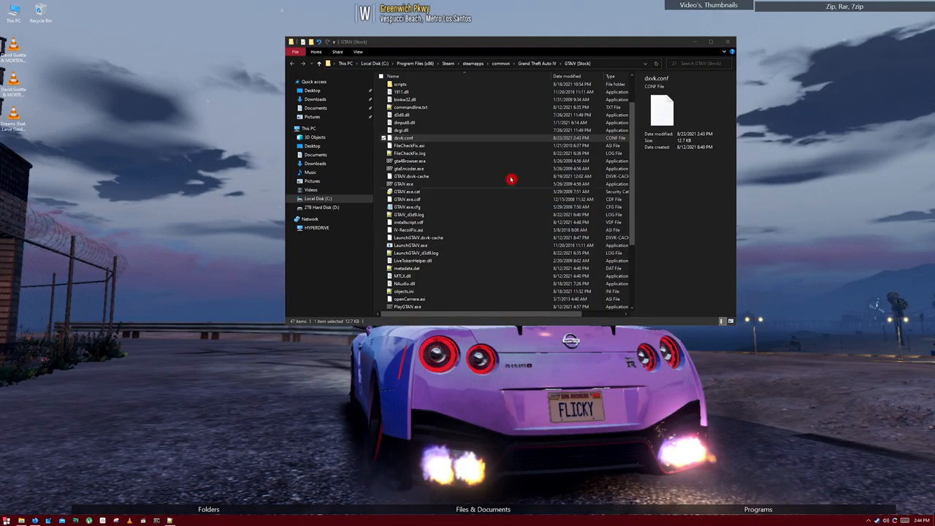
pyautogui.click(413, 245)
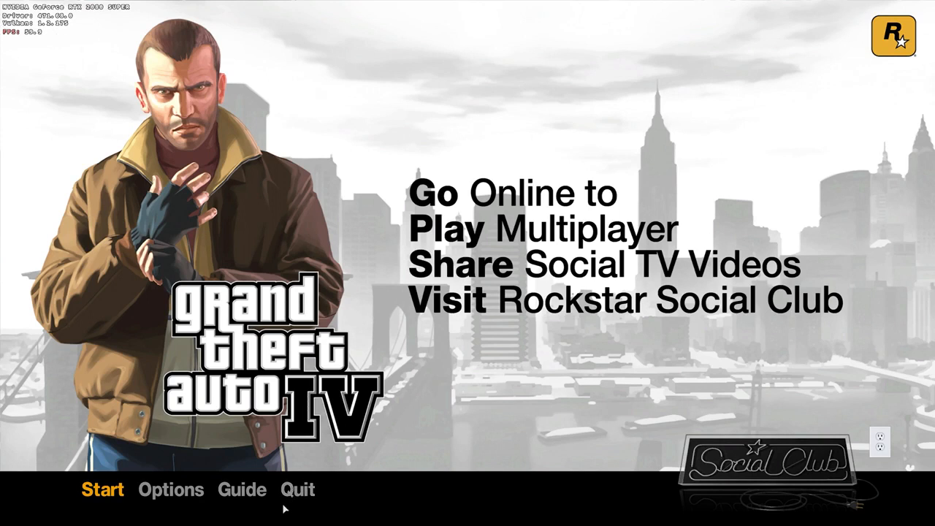
# Choose Quit in GTA IV while the DXVK HUD shows FPS
pyautogui.click(297, 489)
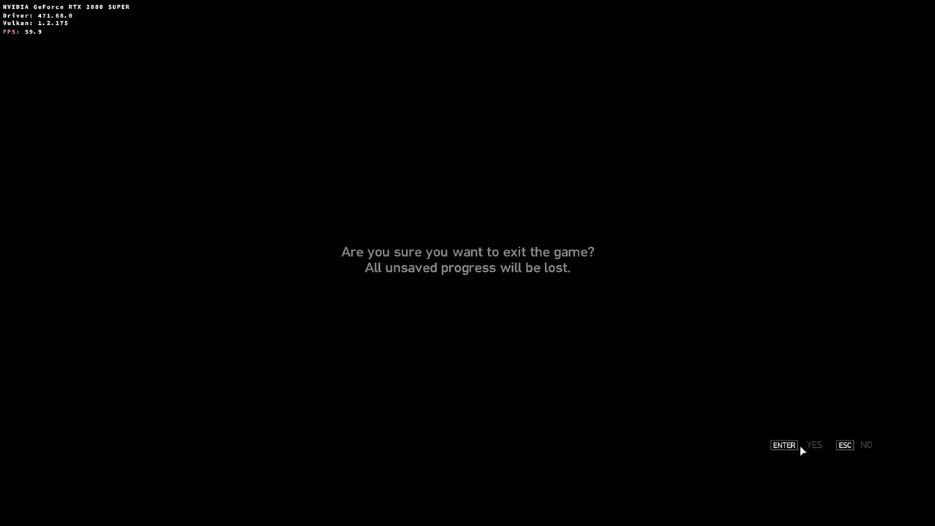